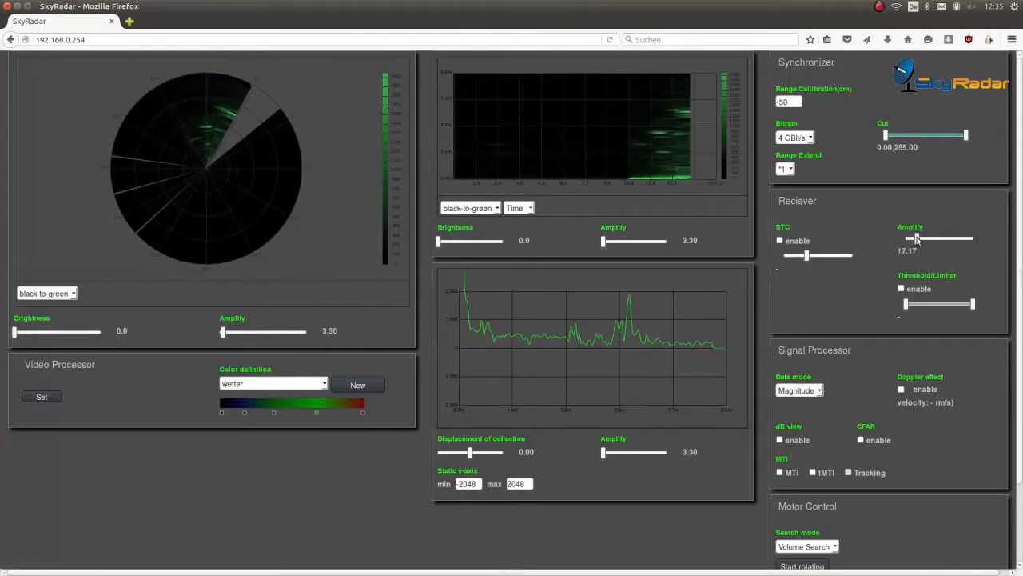
- Raise receiver amplification to 25.90 and set the deflection plot y-axis max to 4000
drag(911, 239, 925, 238)
text(0)
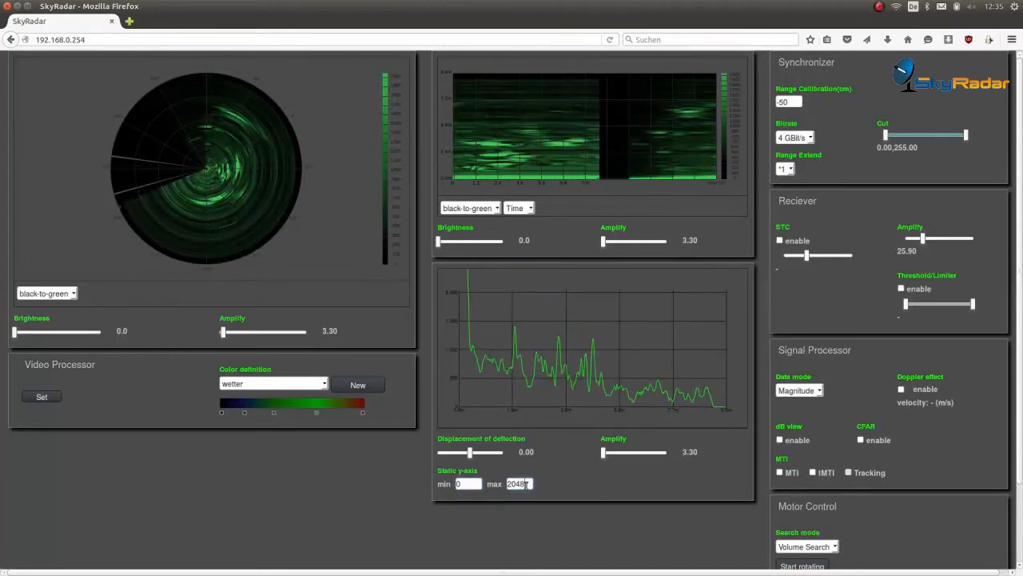
text(4000)
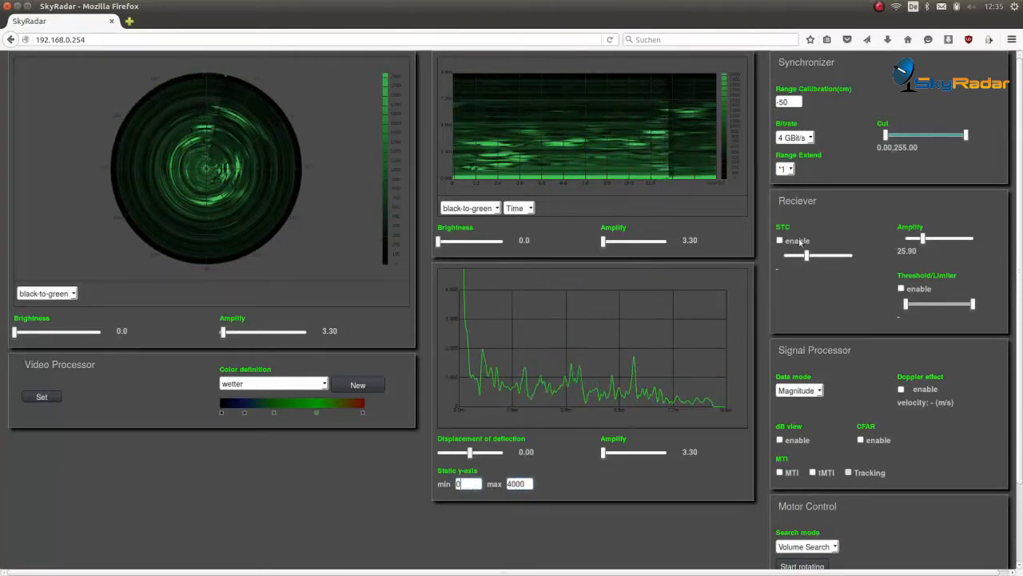
click(781, 240)
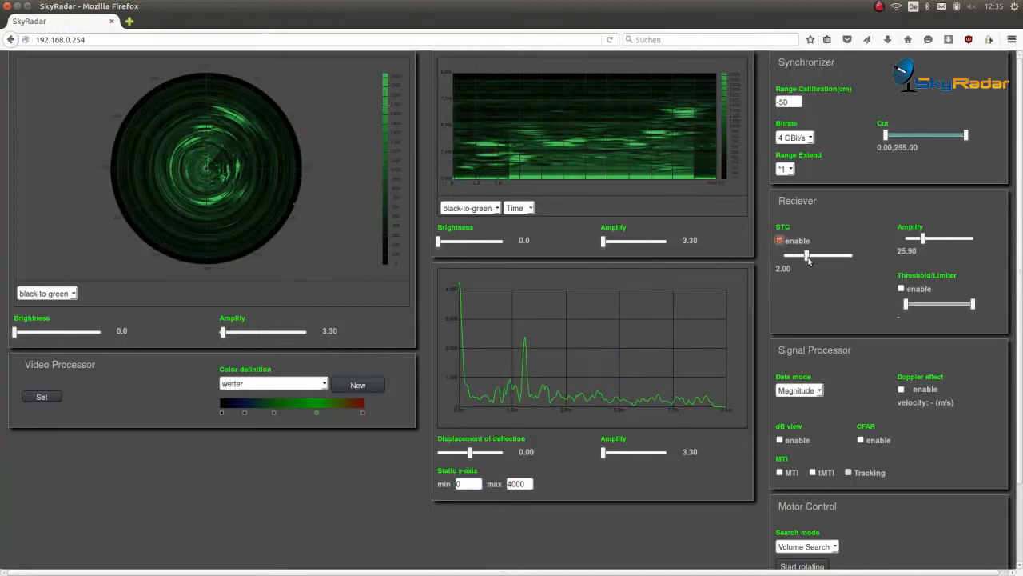
- Set STC strength to 1.24 and the threshold limiter's lower bound to 23 (range 23–100)
drag(806, 256, 786, 256)
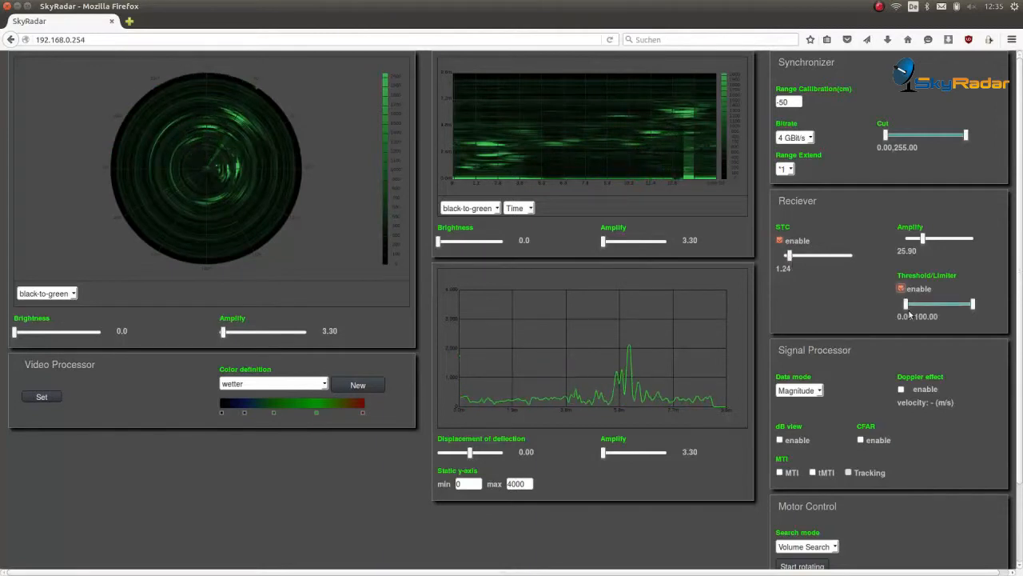
drag(905, 303, 910, 304)
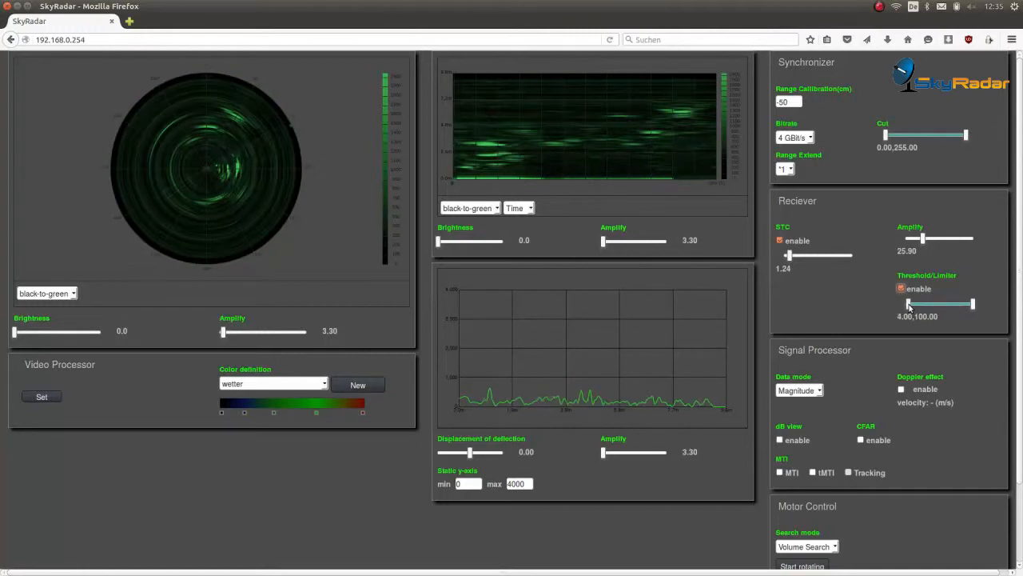
drag(908, 304, 921, 304)
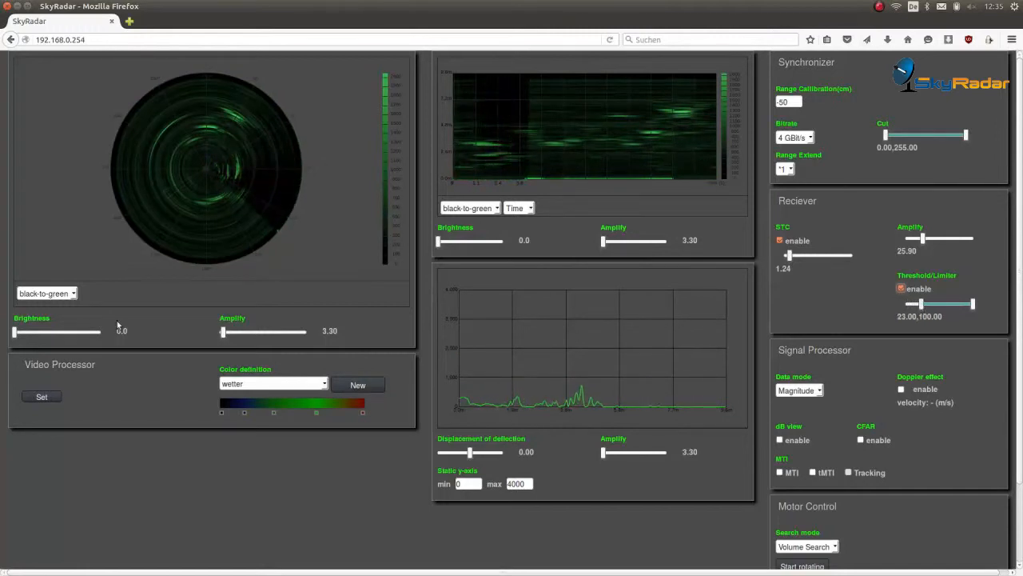
click(272, 383)
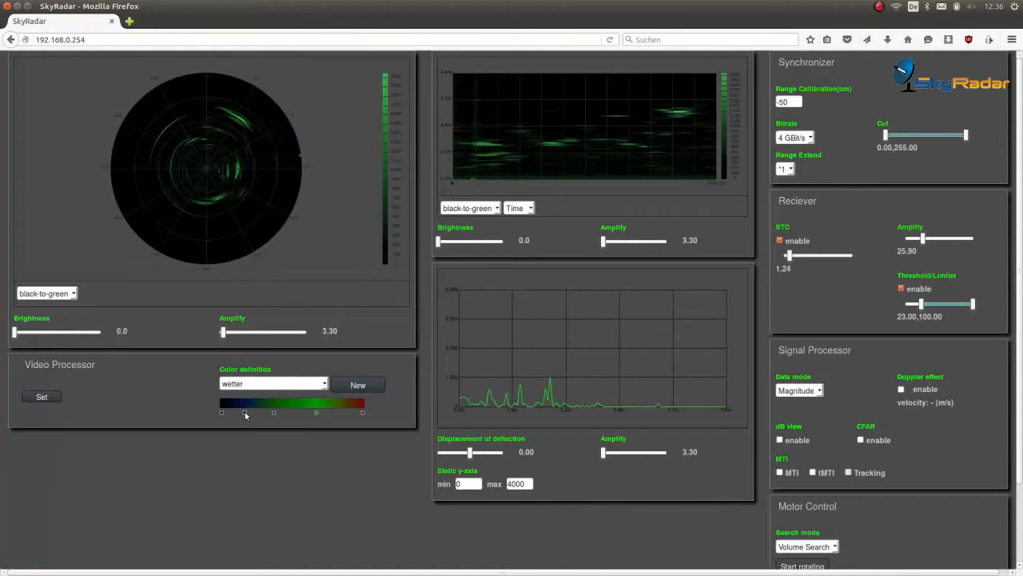
- Recolour the wetter scheme's first, middle and later colour stops, ending on a dark red shade
click(253, 413)
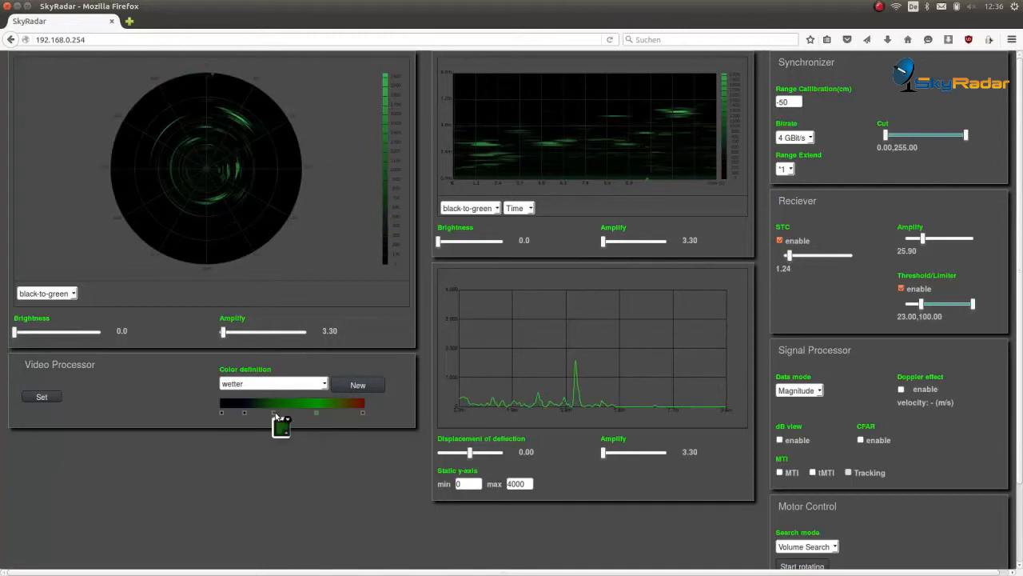
click(281, 425)
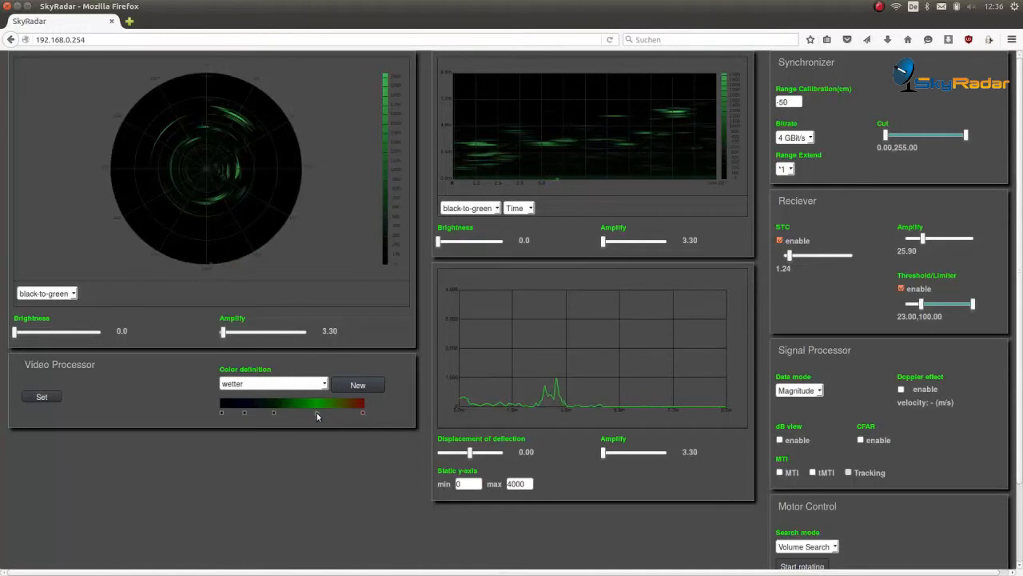
click(323, 413)
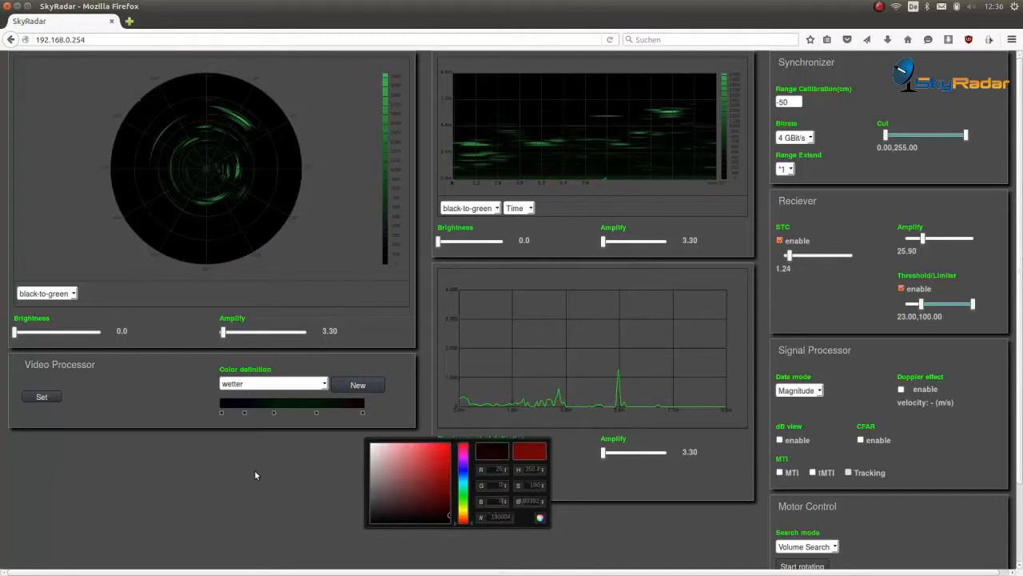
click(42, 397)
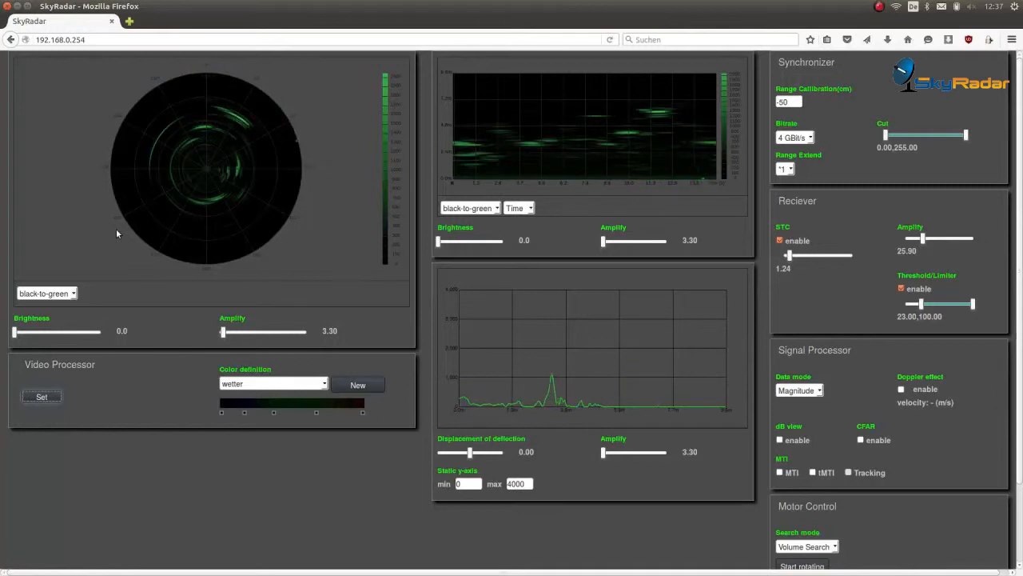
mouse_move(111, 227)
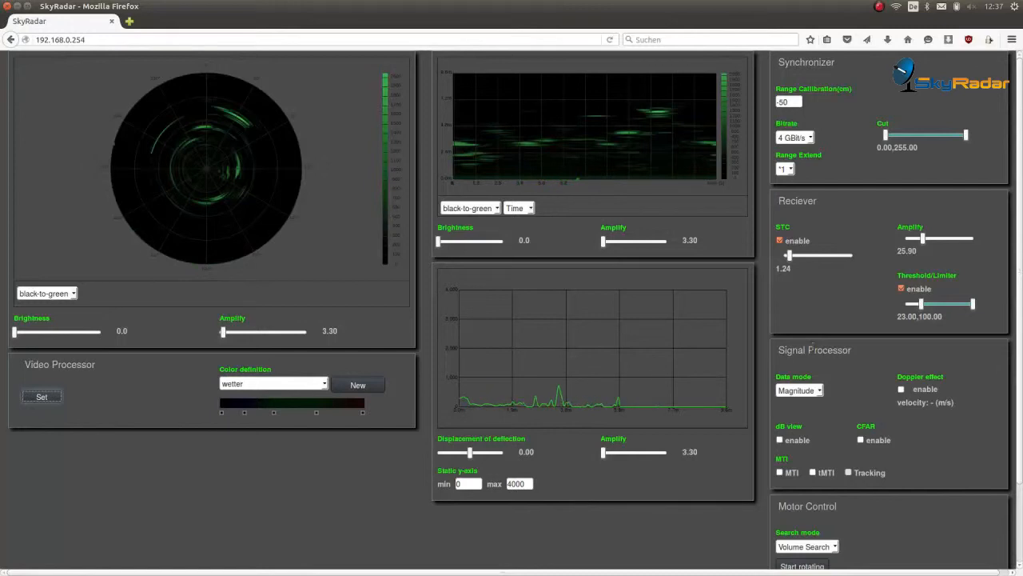
- Show the scopes in wetter colours and brighten the PPI scope to 5.6 and the B-scope to 7.4
click(45, 292)
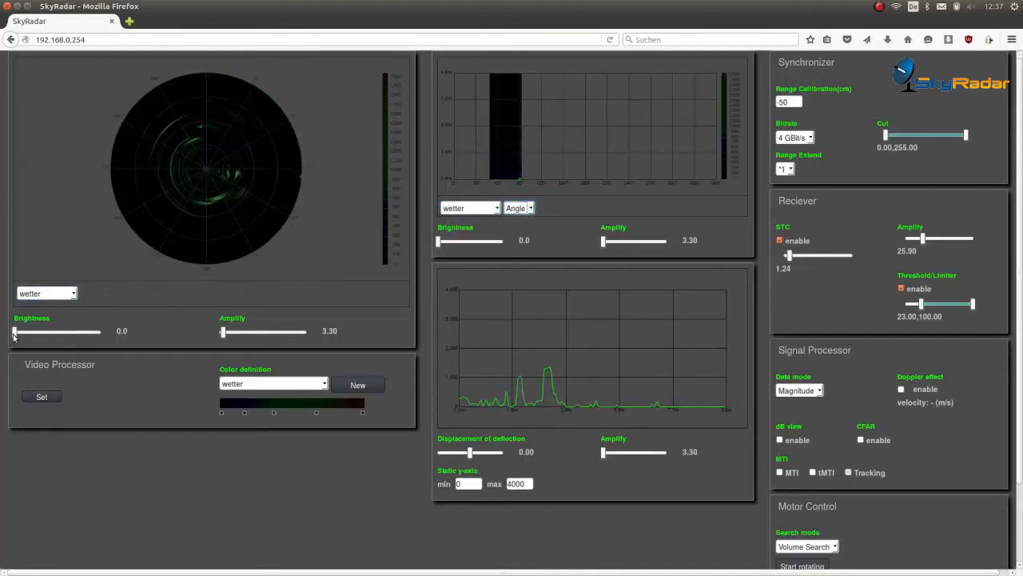
drag(15, 331, 45, 331)
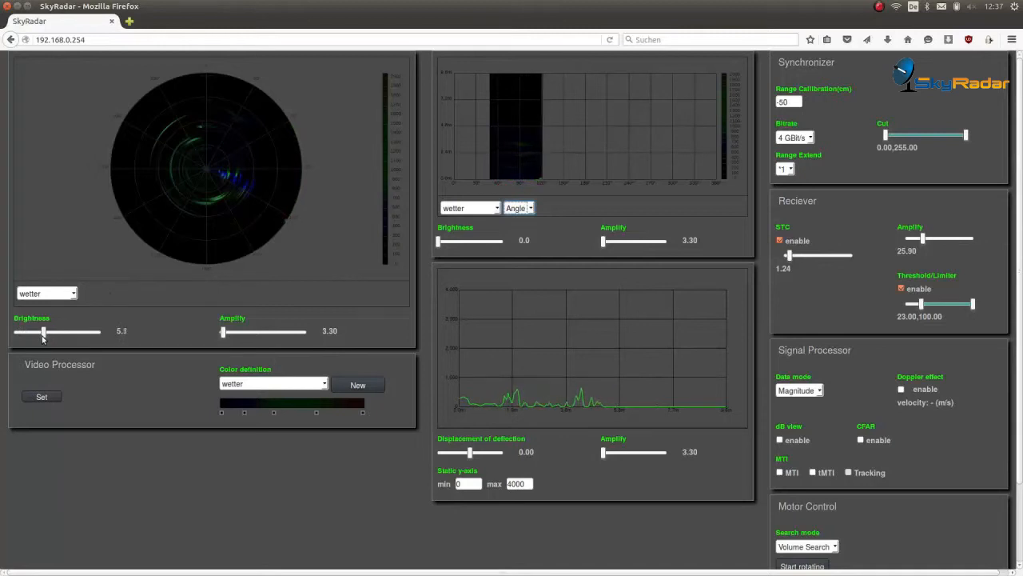
drag(45, 331, 35, 331)
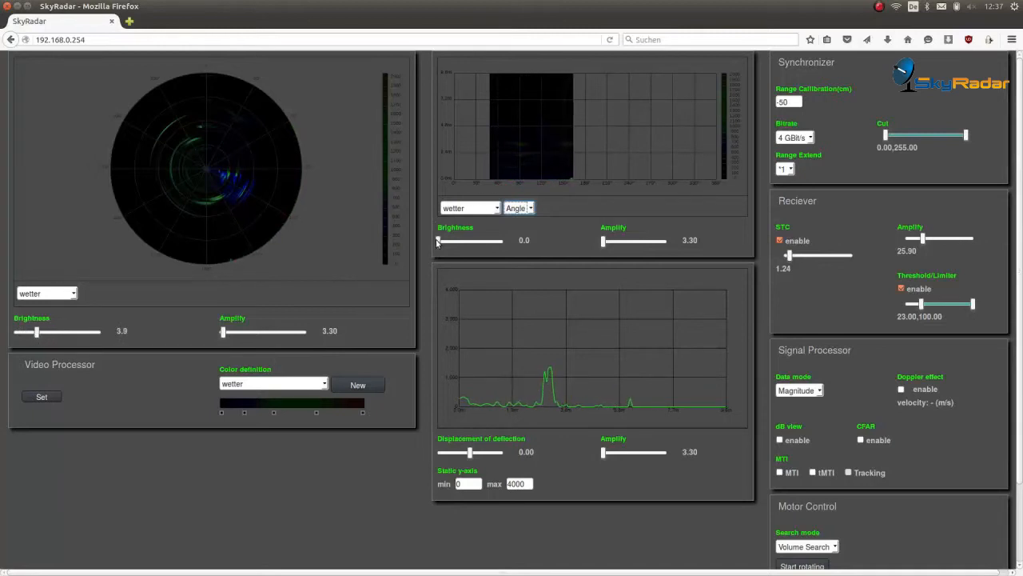
drag(438, 240, 461, 239)
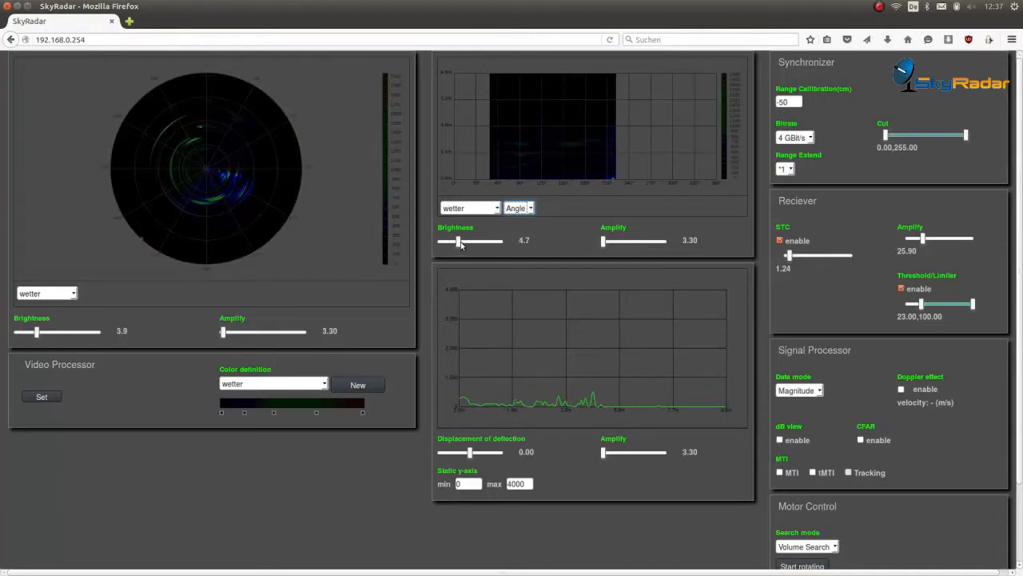
drag(458, 240, 470, 240)
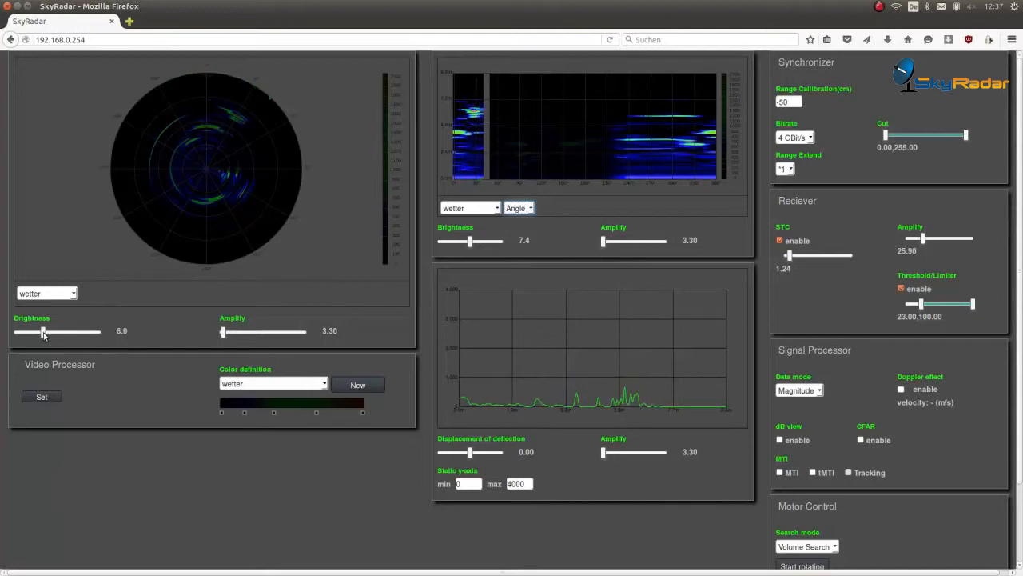
drag(43, 331, 67, 331)
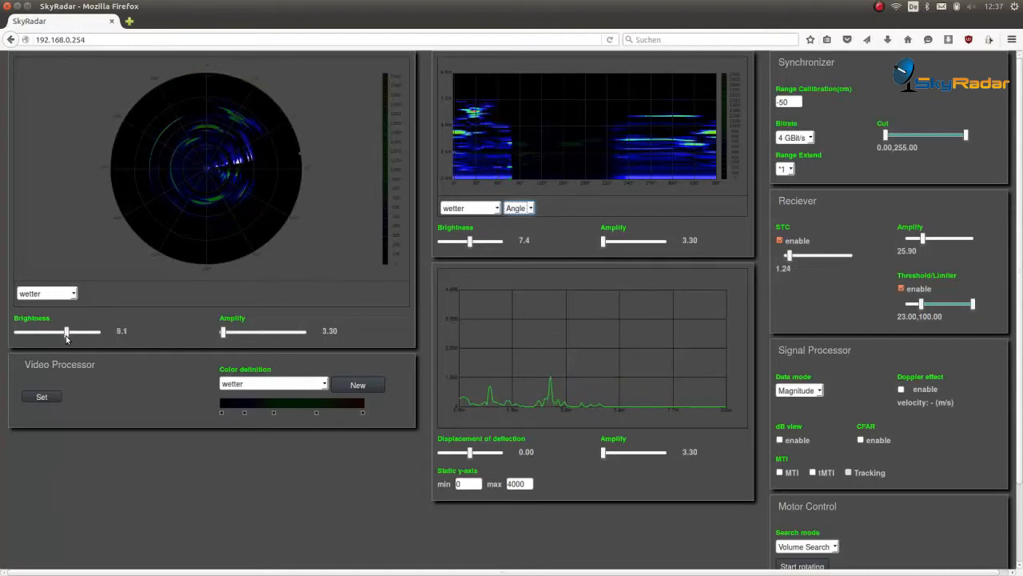
drag(67, 331, 44, 331)
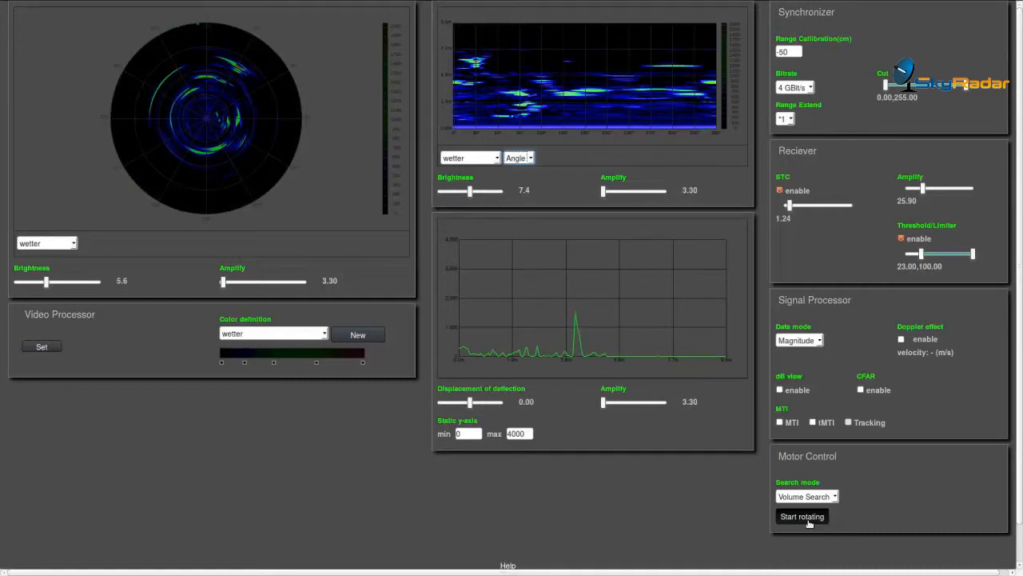
- Start then stop the antenna rotation and enable MTI filtering
click(803, 515)
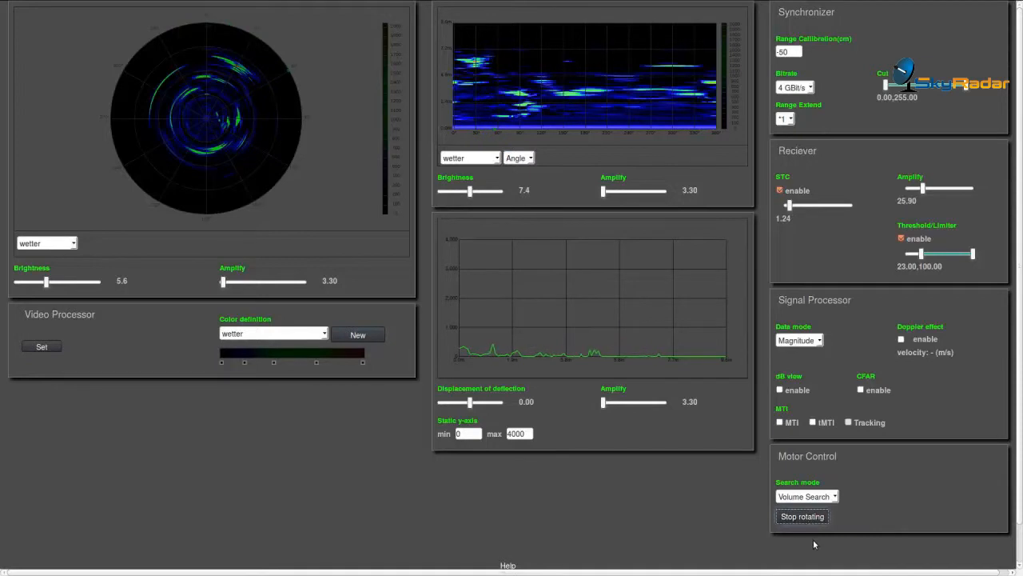
click(802, 515)
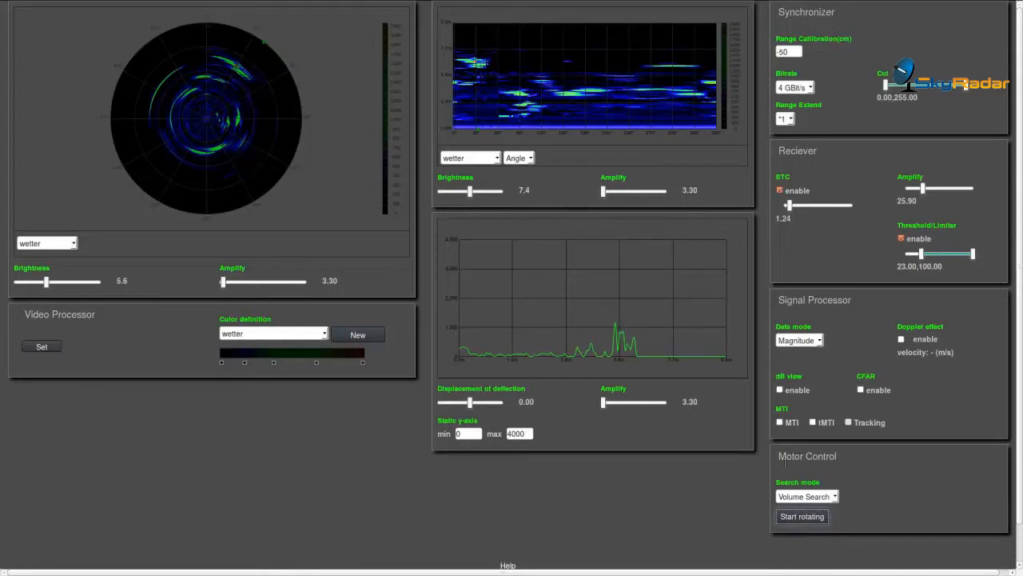
click(780, 422)
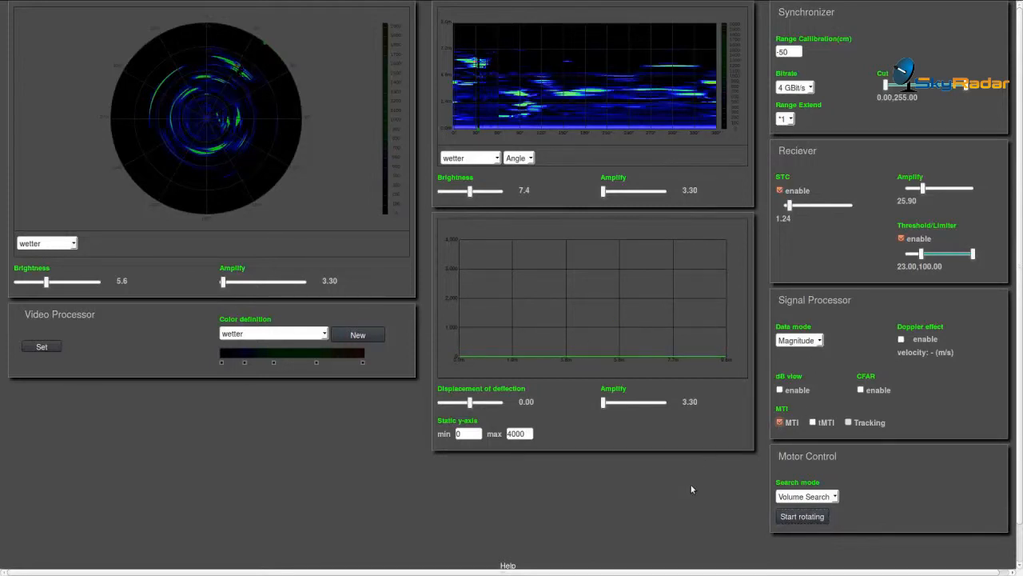
- Plot the waterfall scope against Time instead of Angle, keeping MTI enabled
click(518, 158)
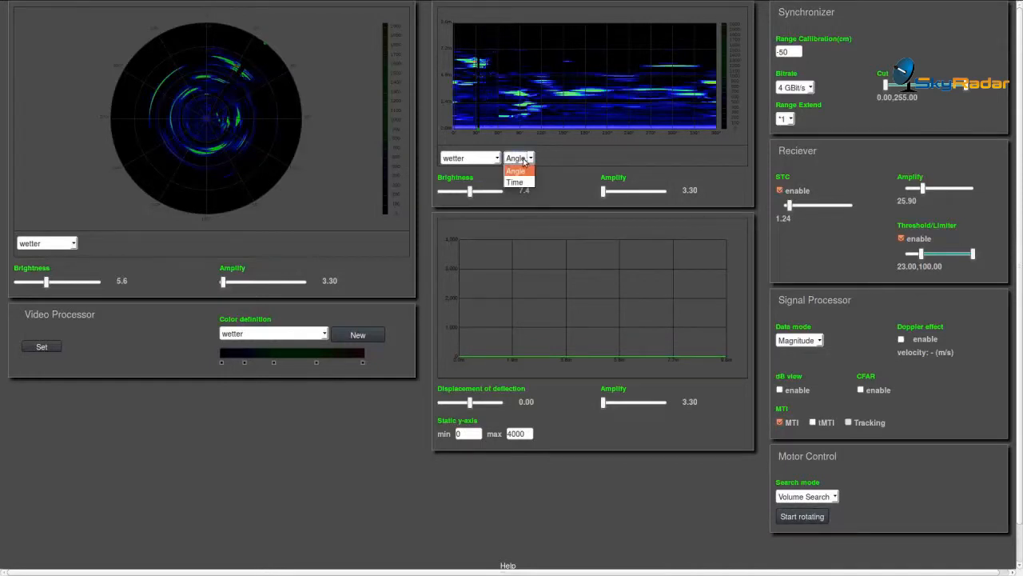
click(515, 182)
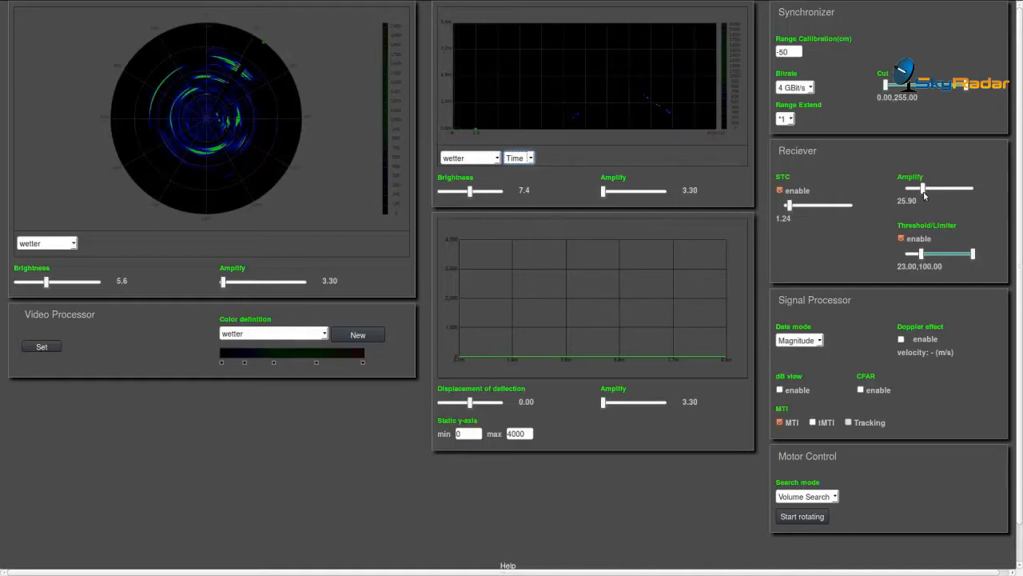
click(780, 422)
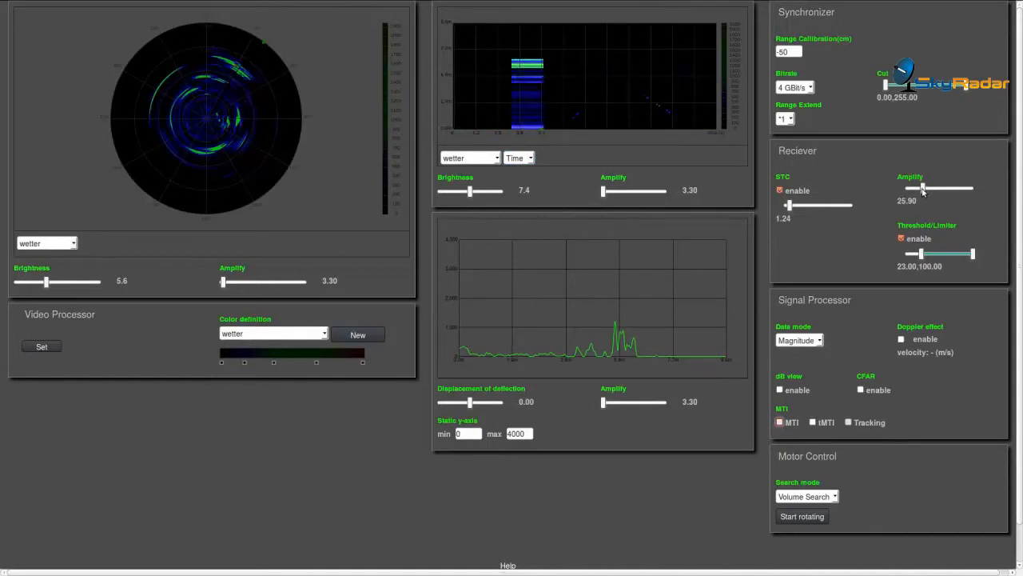
- Push receiver amplification up to about 82, then bring it back down to about 26
drag(924, 188, 951, 189)
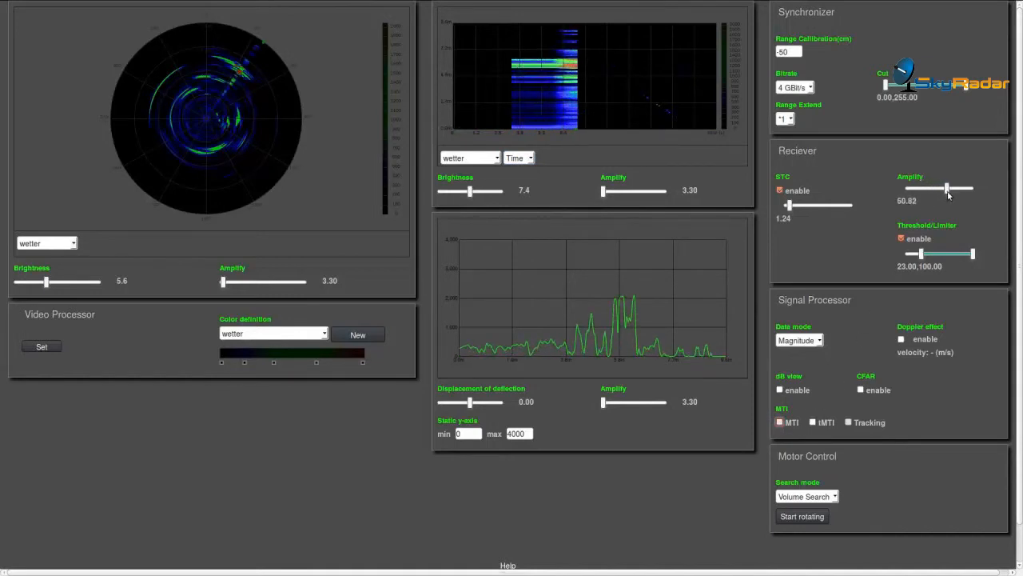
drag(956, 189, 962, 188)
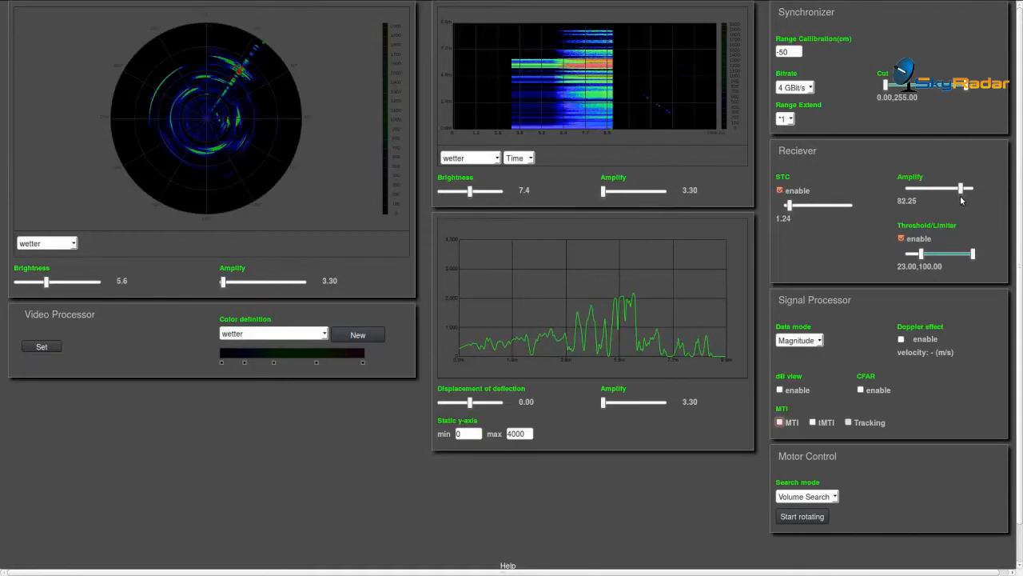
click(780, 422)
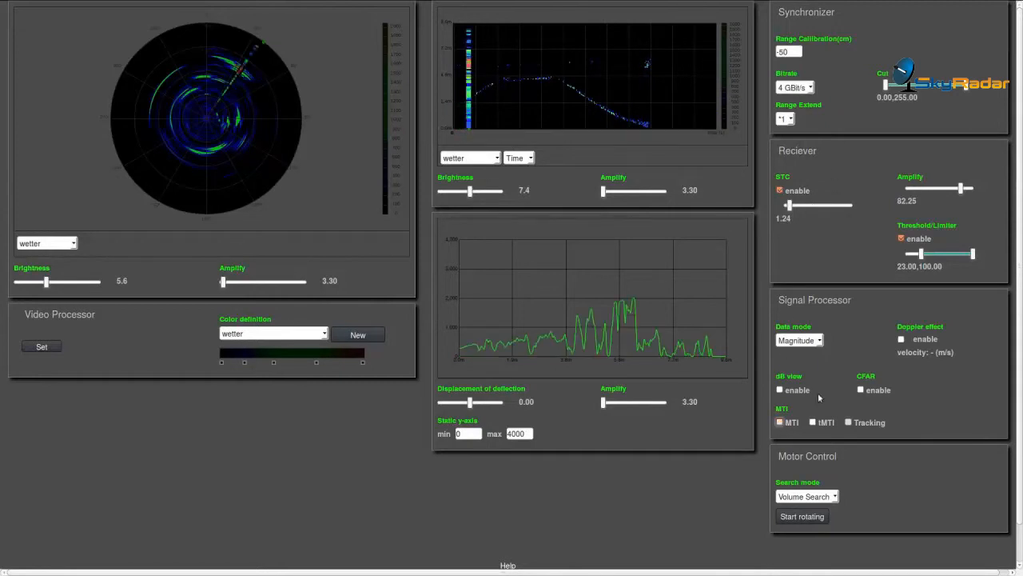
drag(960, 189, 929, 189)
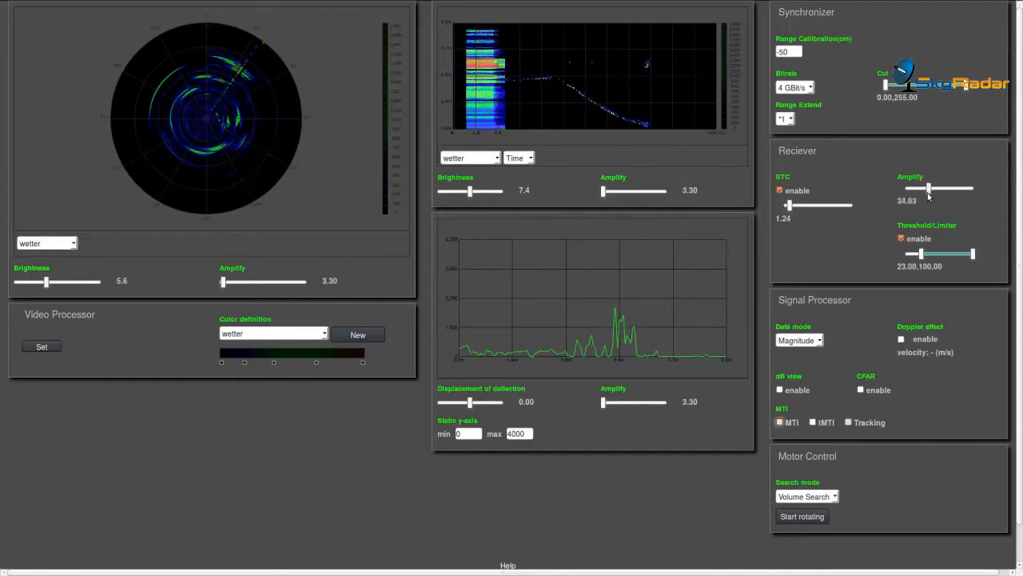
drag(931, 189, 921, 189)
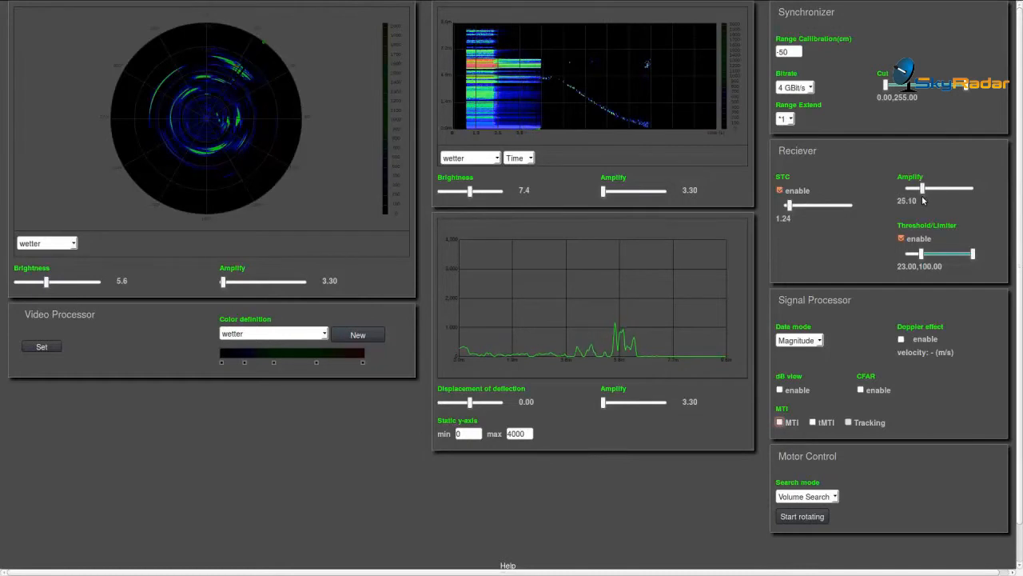
mouse_move(766, 298)
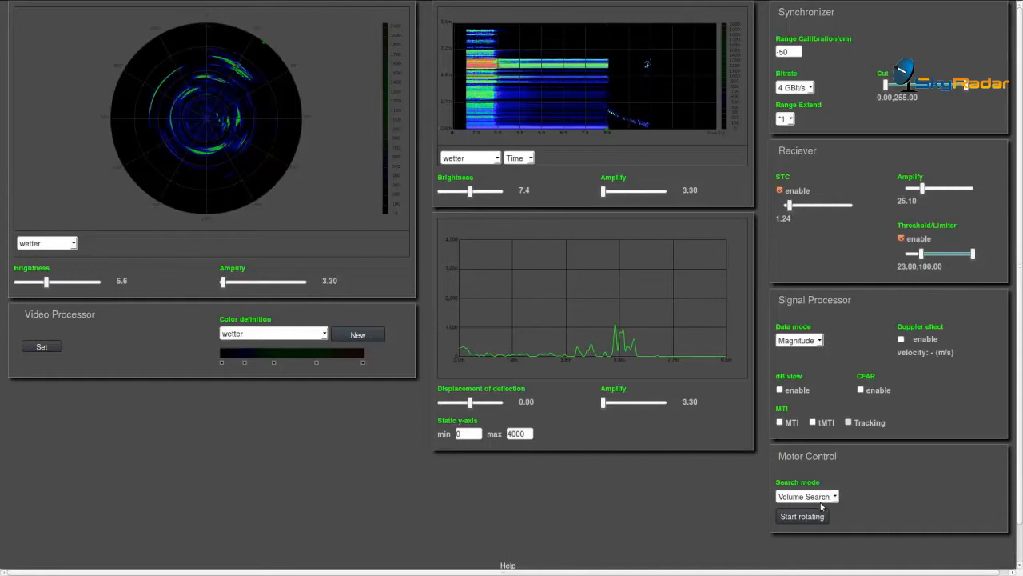
- Set the motor to Sector Search with start angle 40 and stop angle 150
click(835, 495)
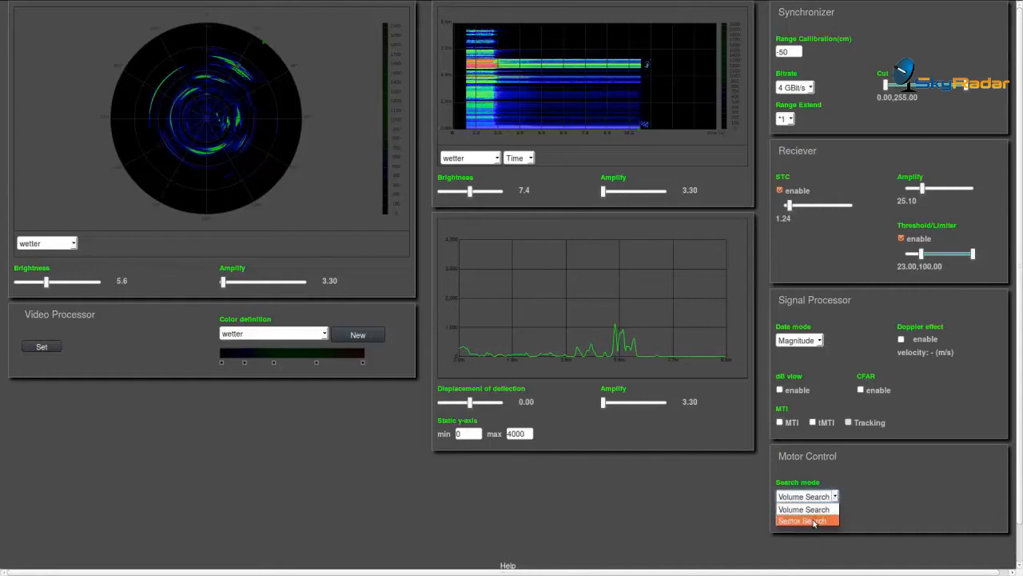
click(806, 522)
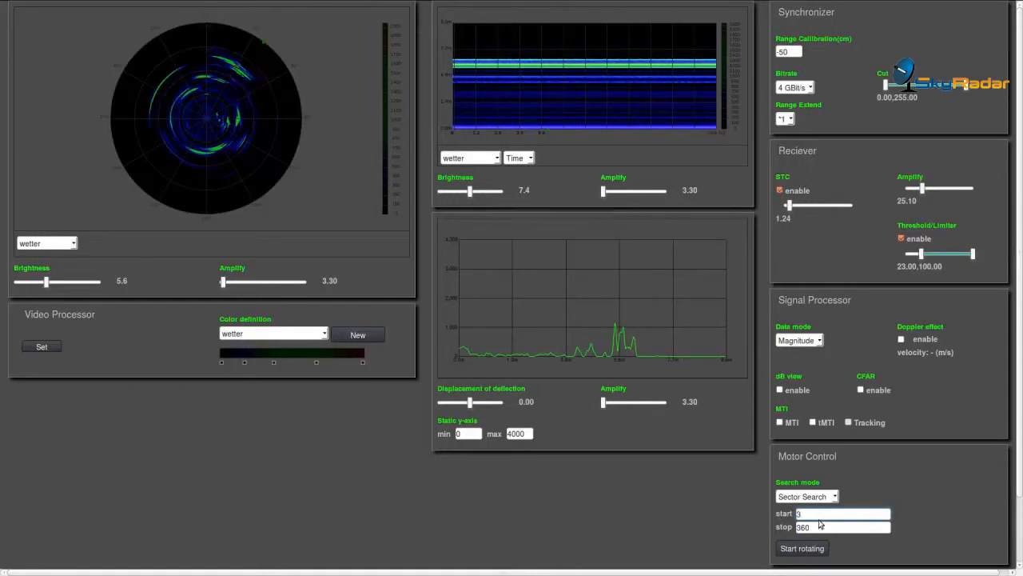
text(40)
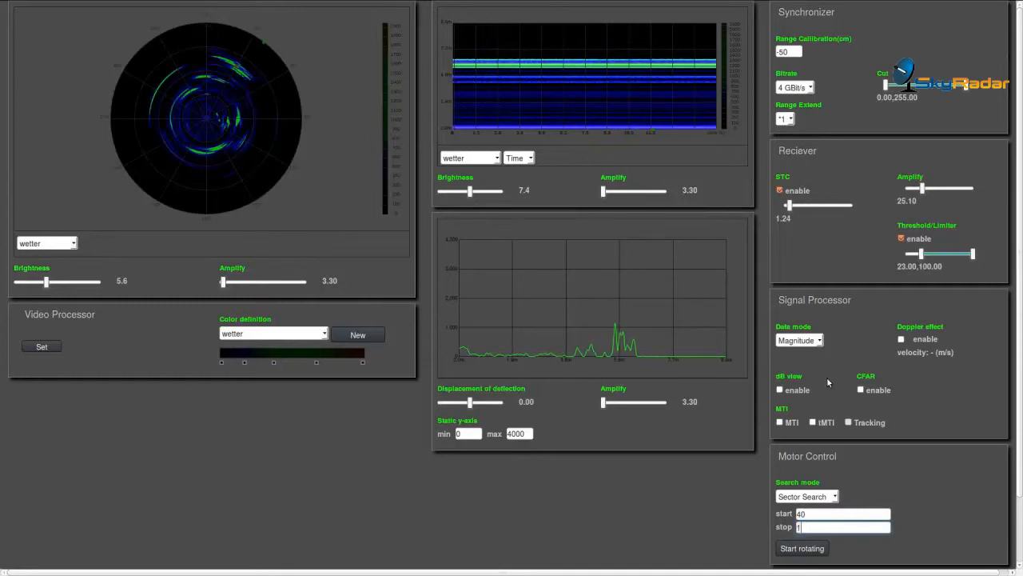
text(150)
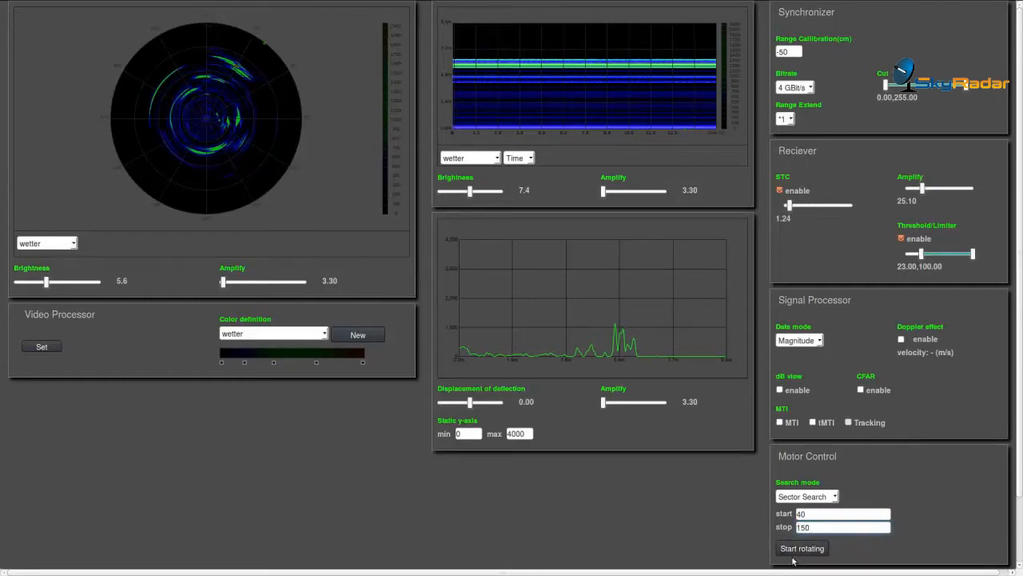
- Start the antenna sweeping the sector, stopping and restarting it once
click(802, 547)
text(90)
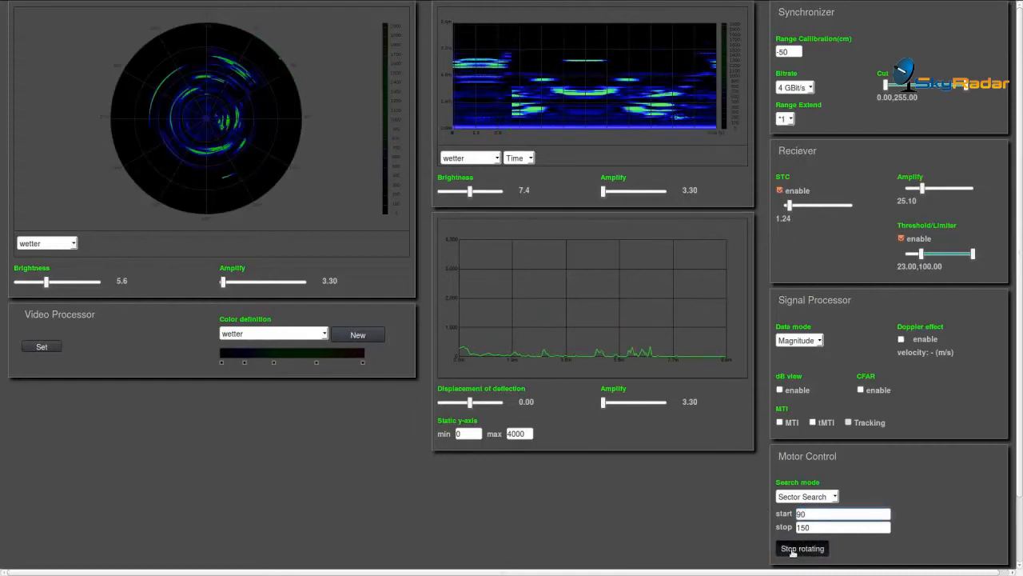
click(803, 547)
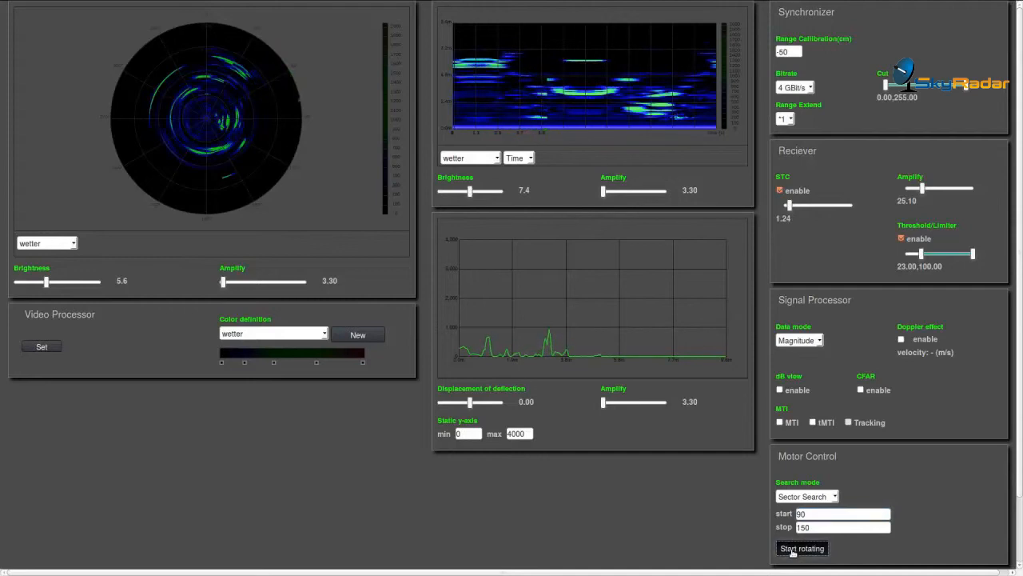
click(802, 547)
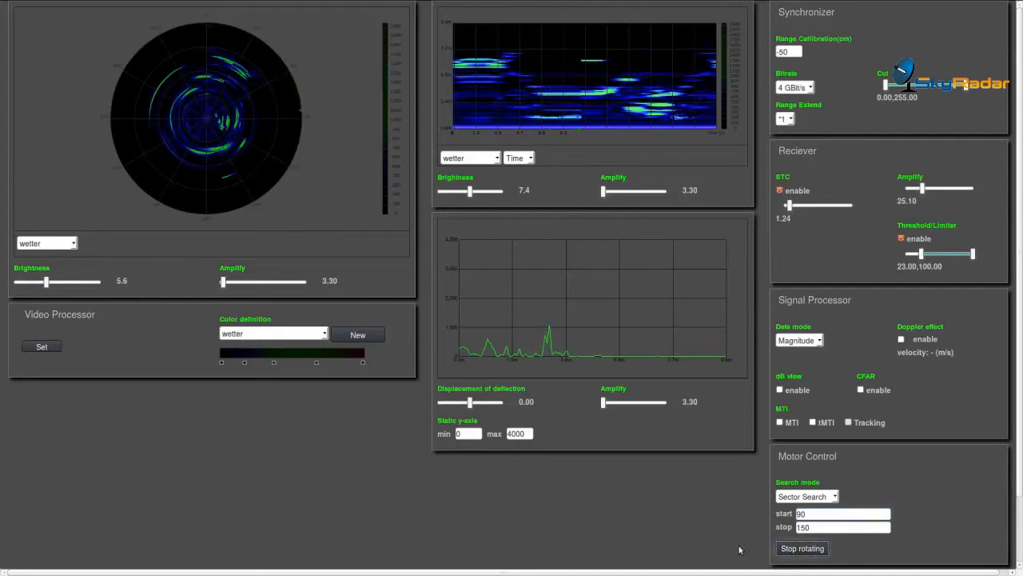
mouse_move(664, 528)
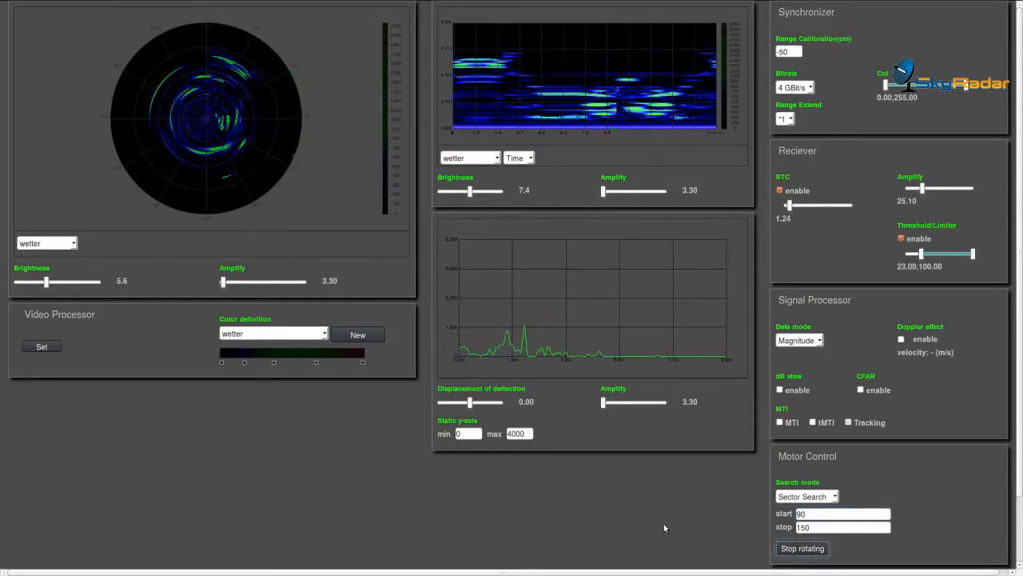